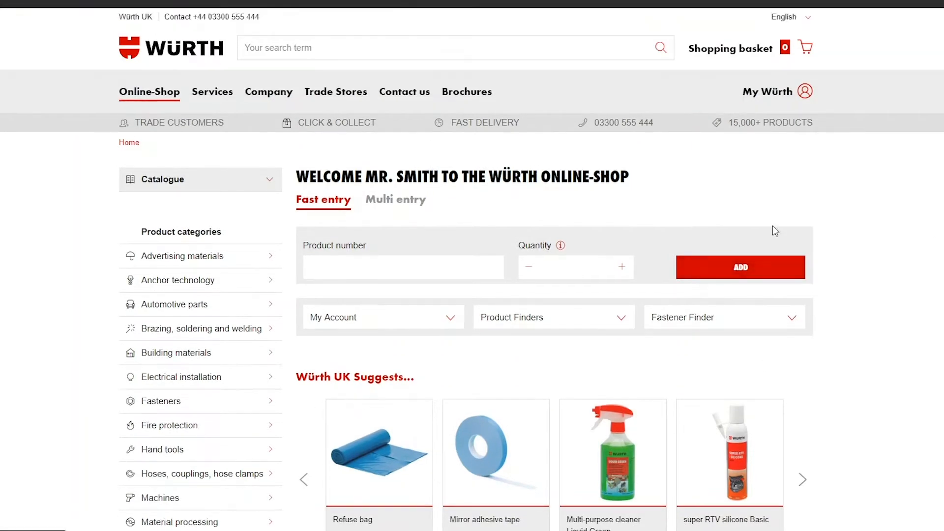
Step: Open Top Products from the My Würth account menu
click(768, 91)
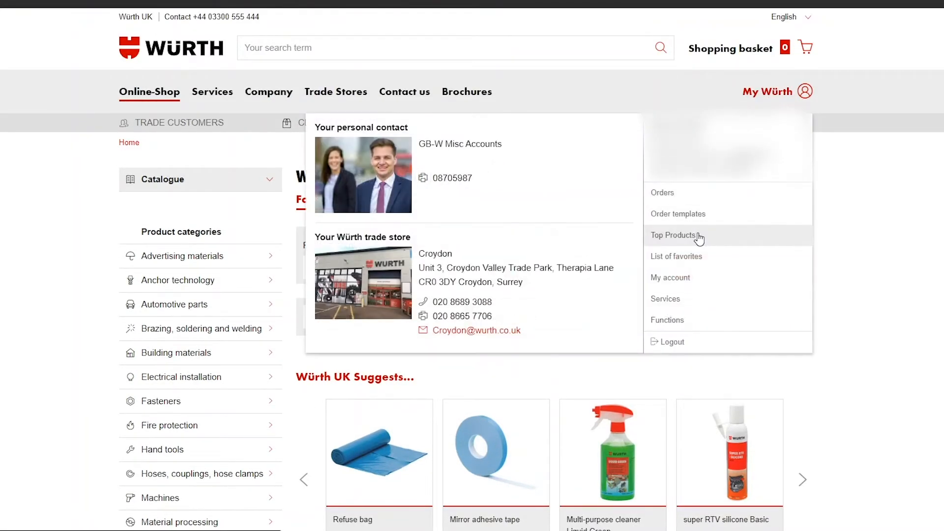
mouse_move(698, 247)
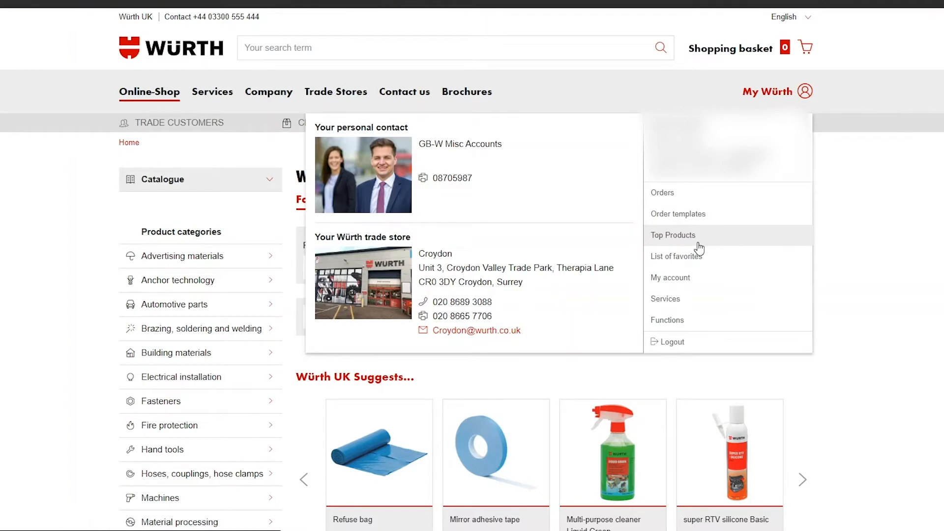
click(673, 235)
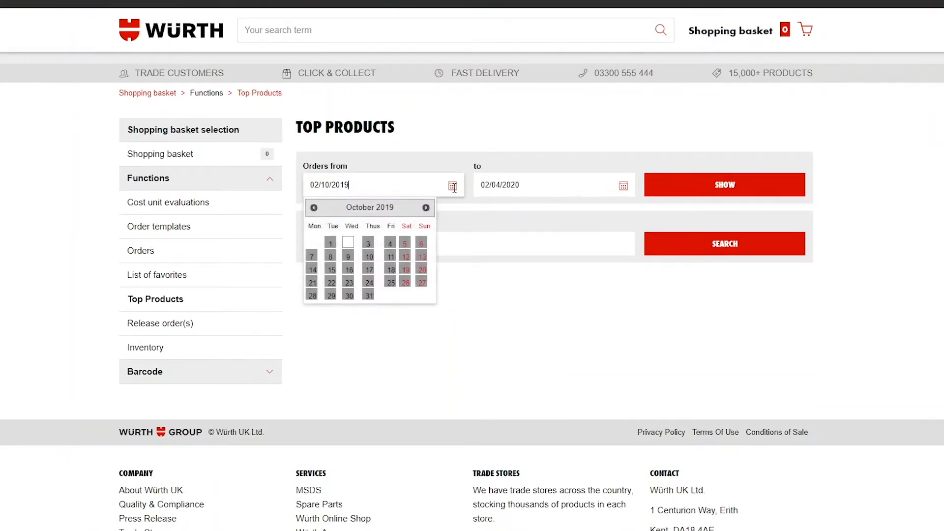
Step: Move the Orders from date back to start on 01/11/2018
click(313, 208)
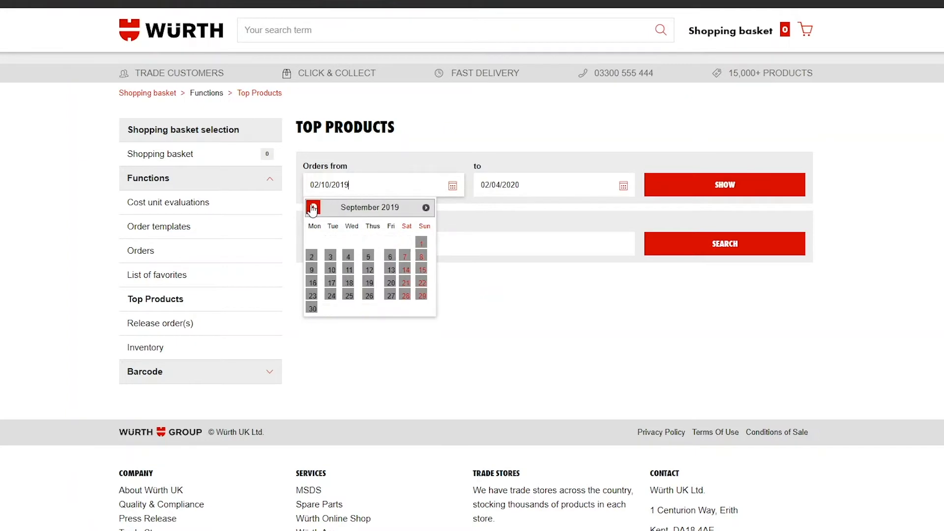
click(313, 207)
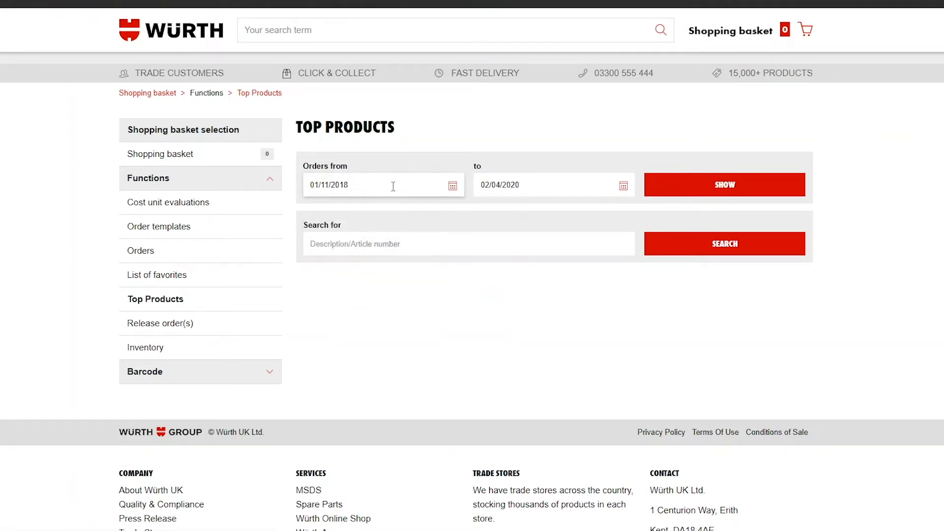
mouse_move(677, 195)
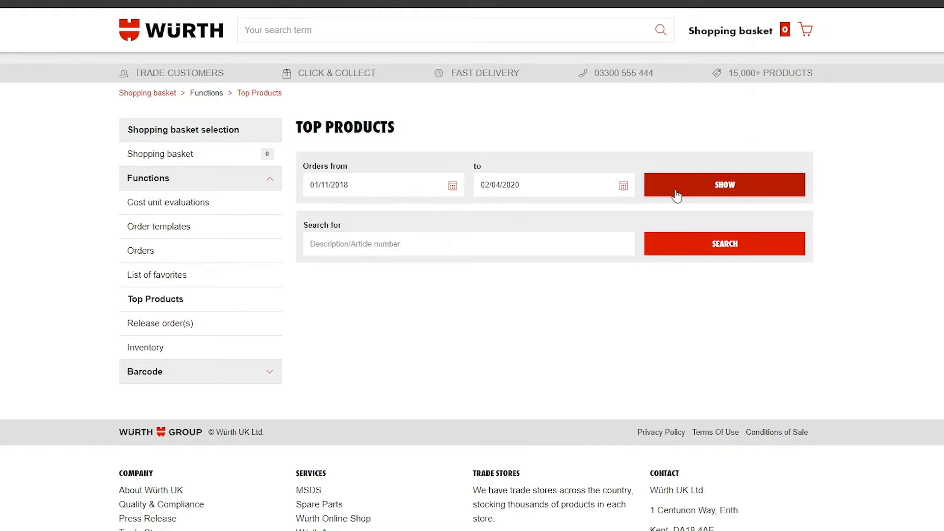
Step: List top products for the new date range and add the Refuse bag to the basket
click(724, 185)
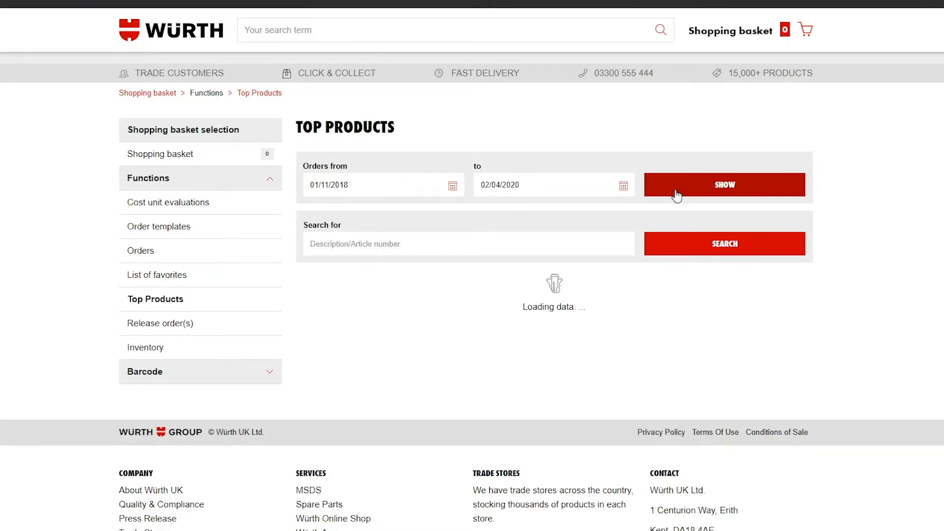
click(724, 185)
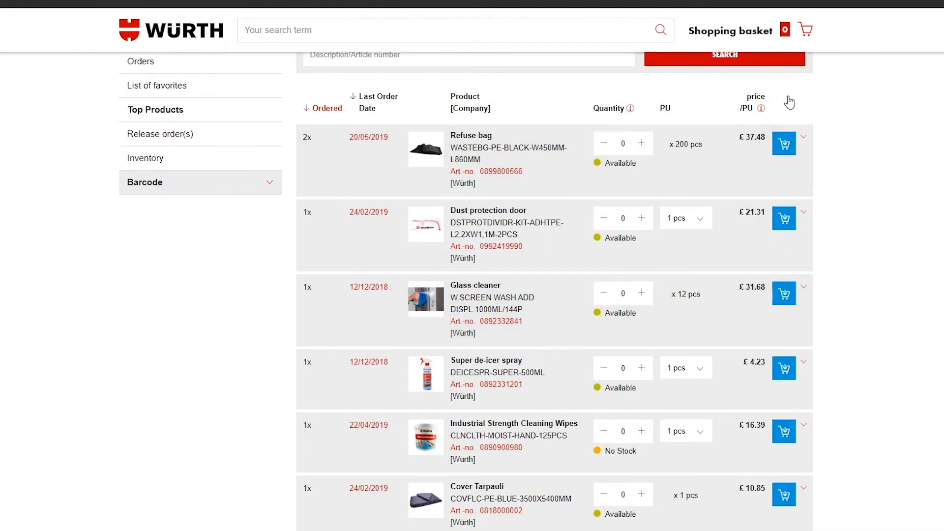
scroll(down, 3)
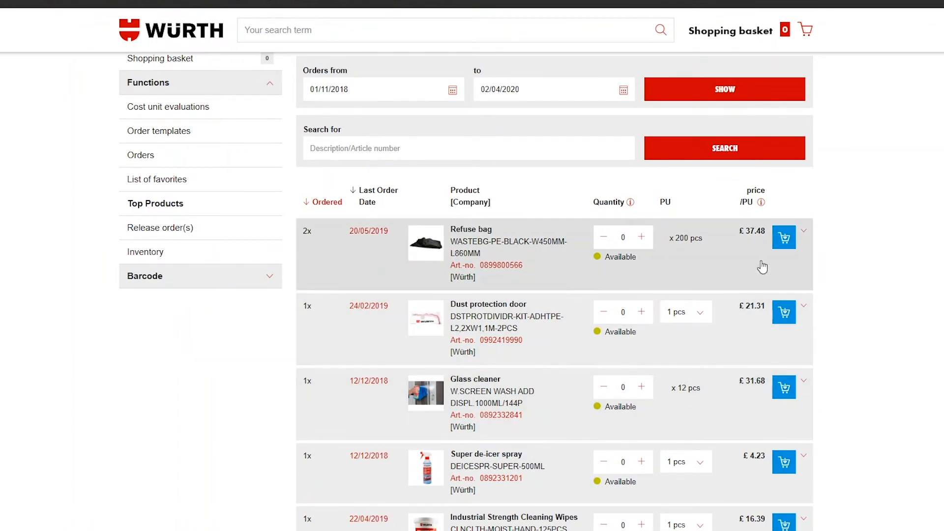
click(784, 237)
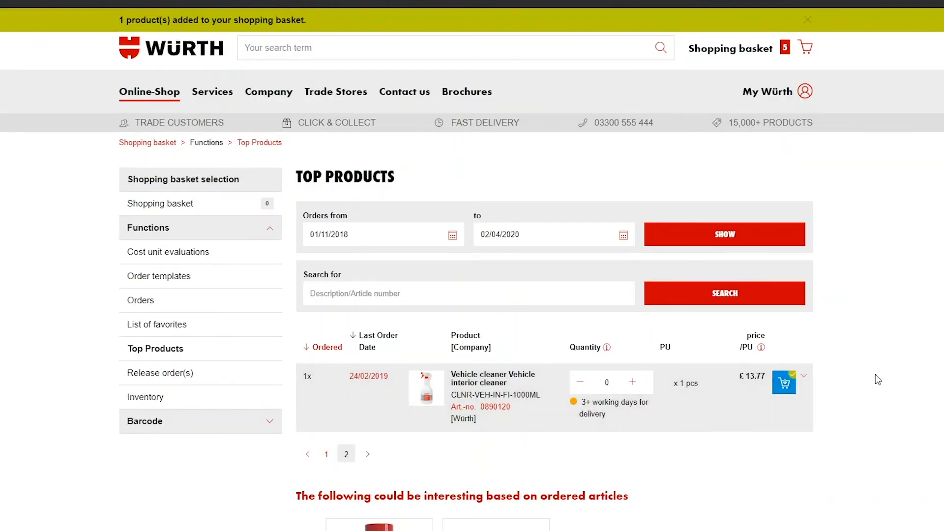
Step: In the full basket, raise the Screwdriver quantity and refresh, totalling £465.50 gross
click(730, 48)
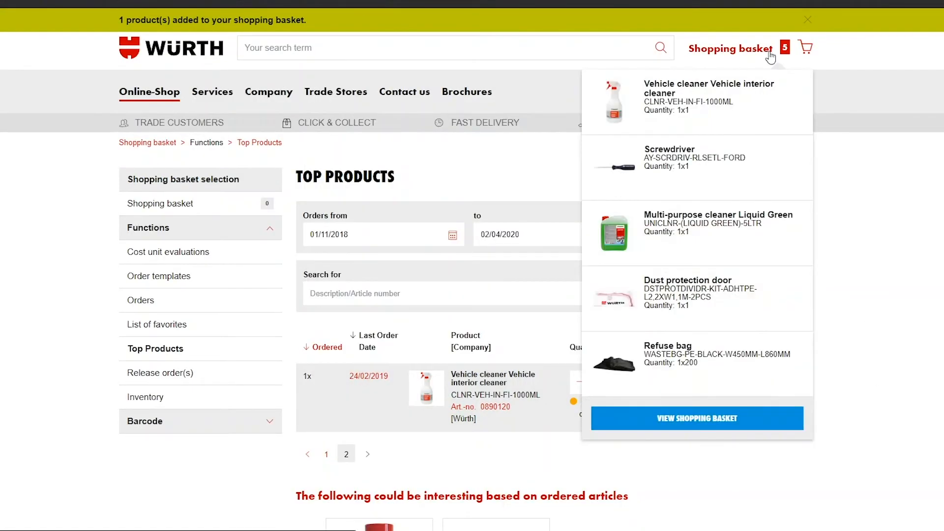
click(697, 418)
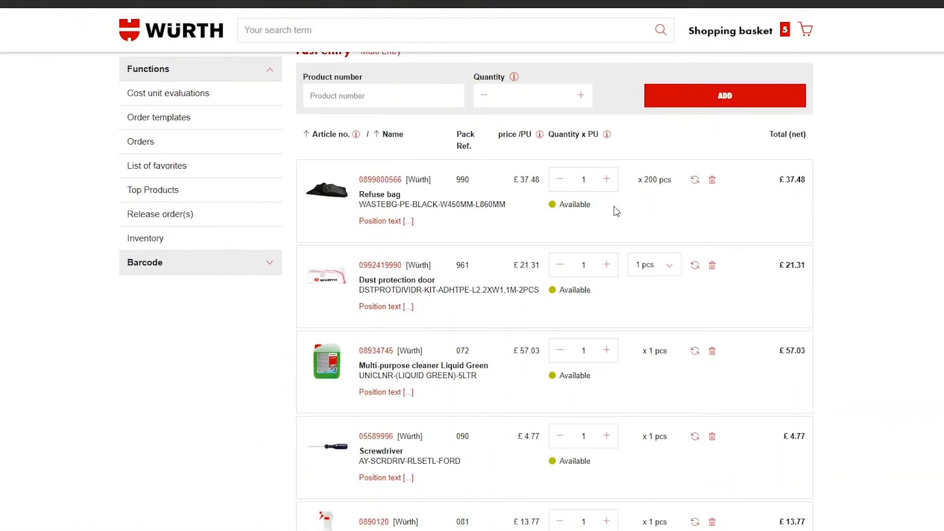
scroll(down, 3)
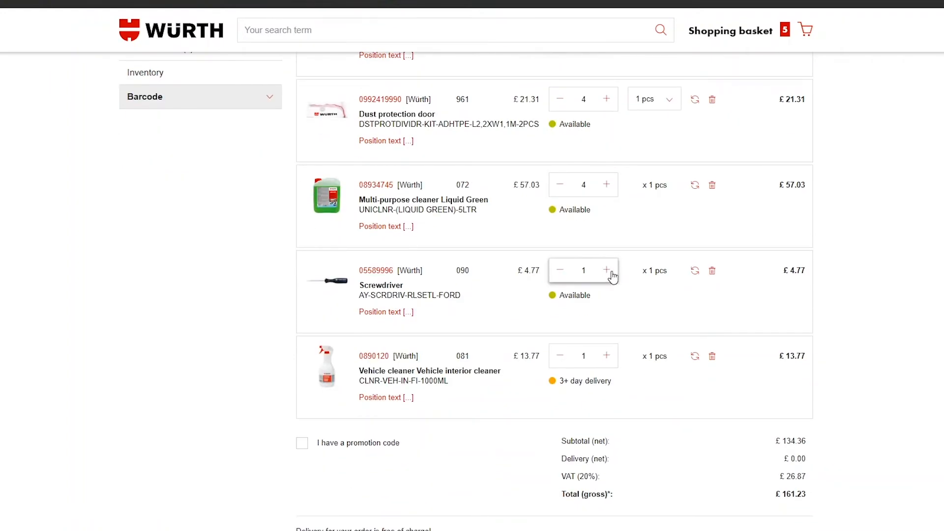
click(607, 270)
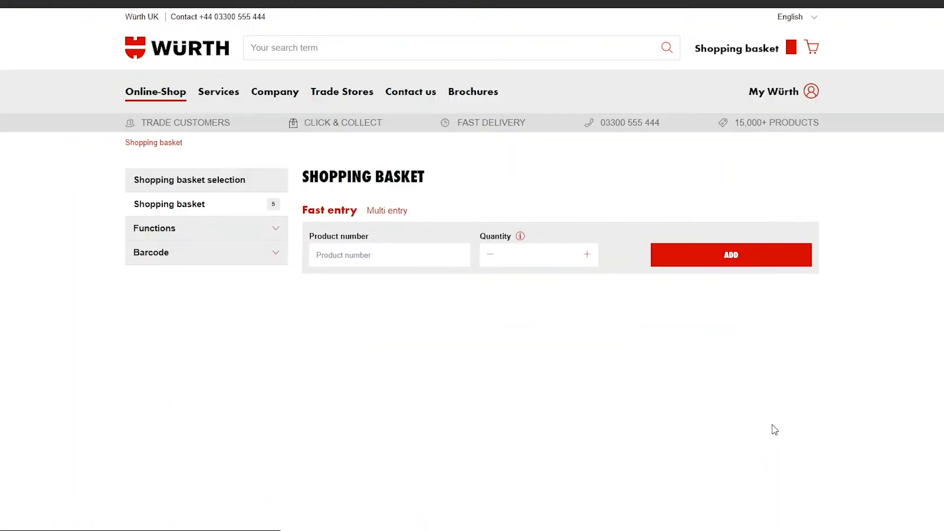
click(730, 255)
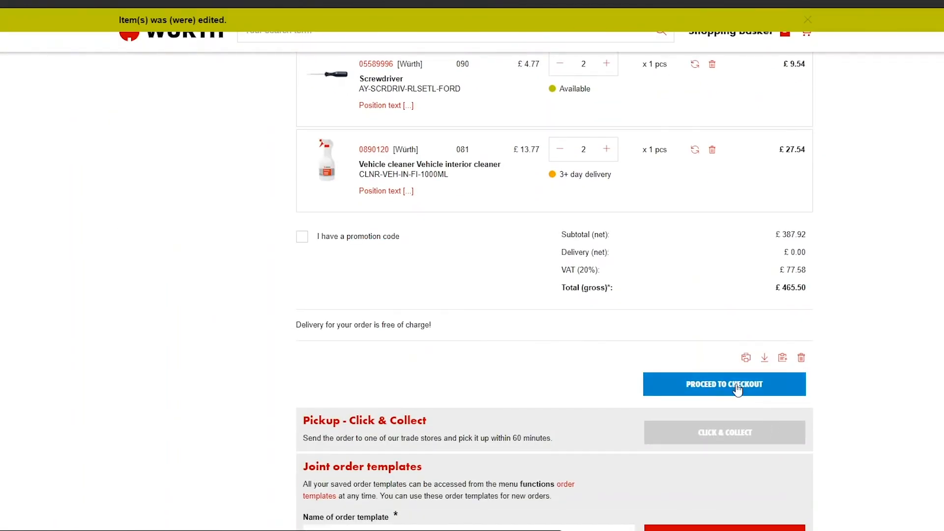